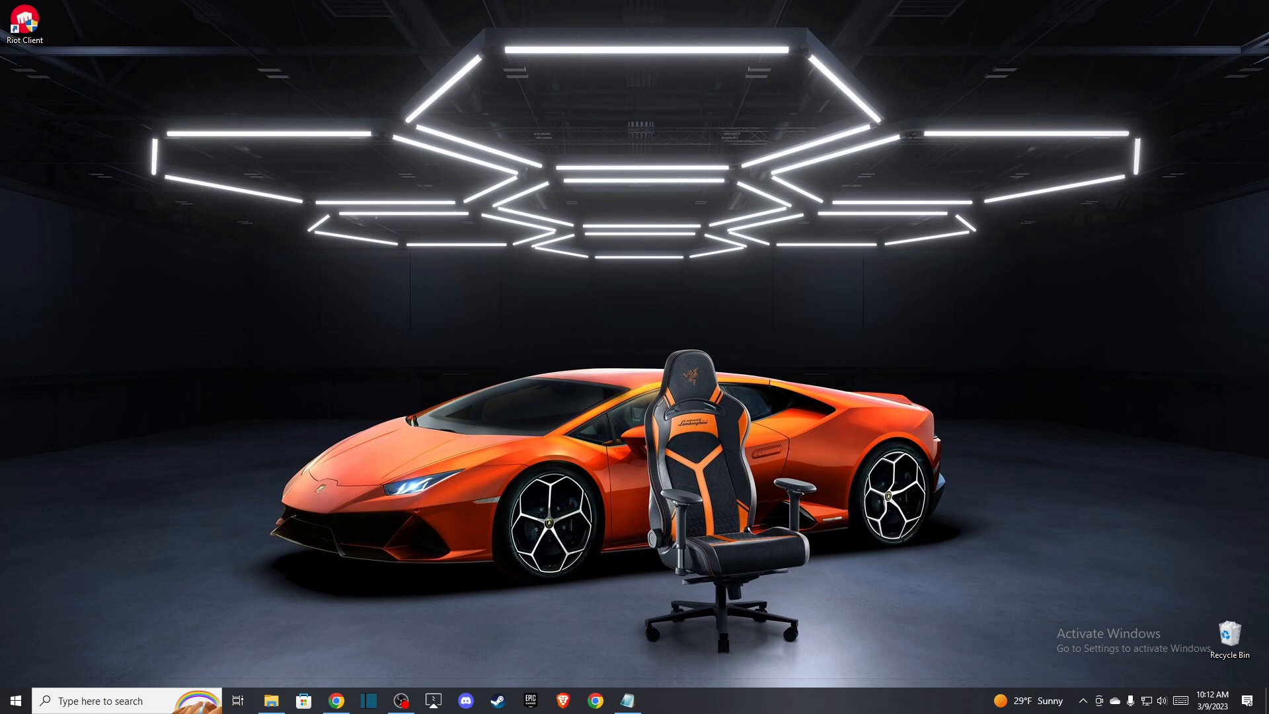
mouse_move(552, 367)
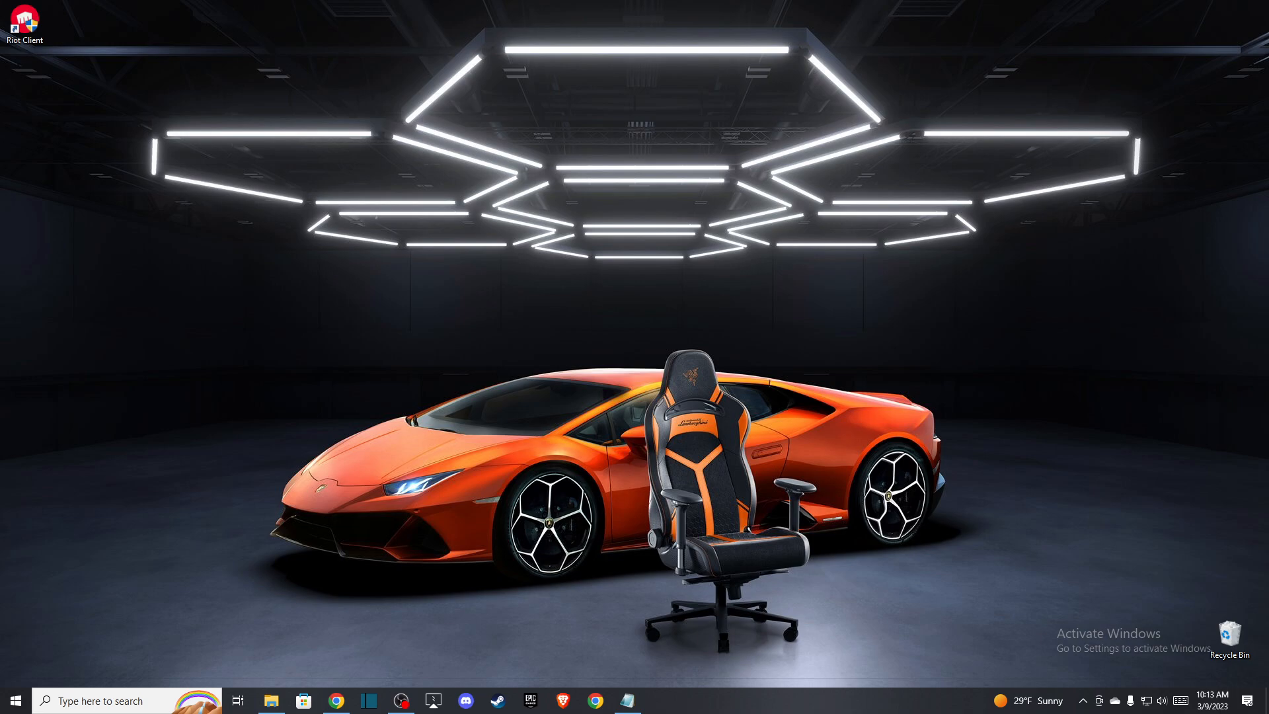
mouse_move(118, 351)
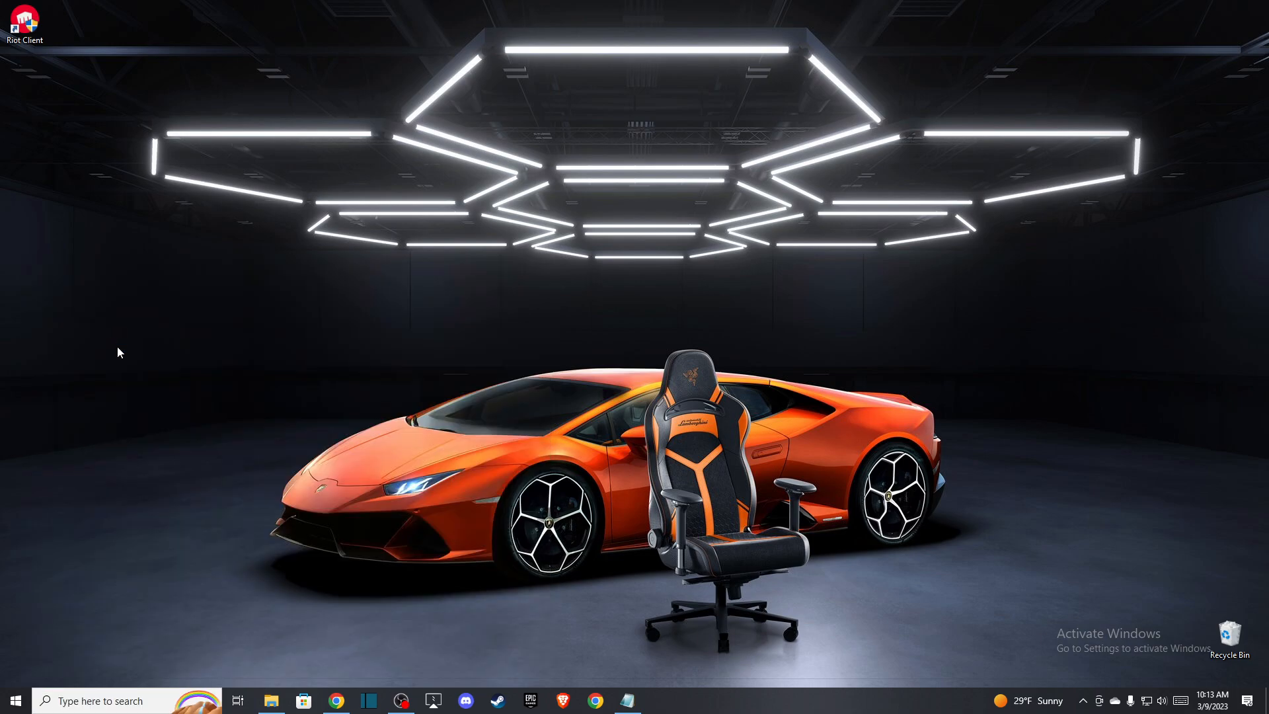
Glance at Task Manager, then confirm vgc shows Automatic startup and Running in Services
left_click(659, 700)
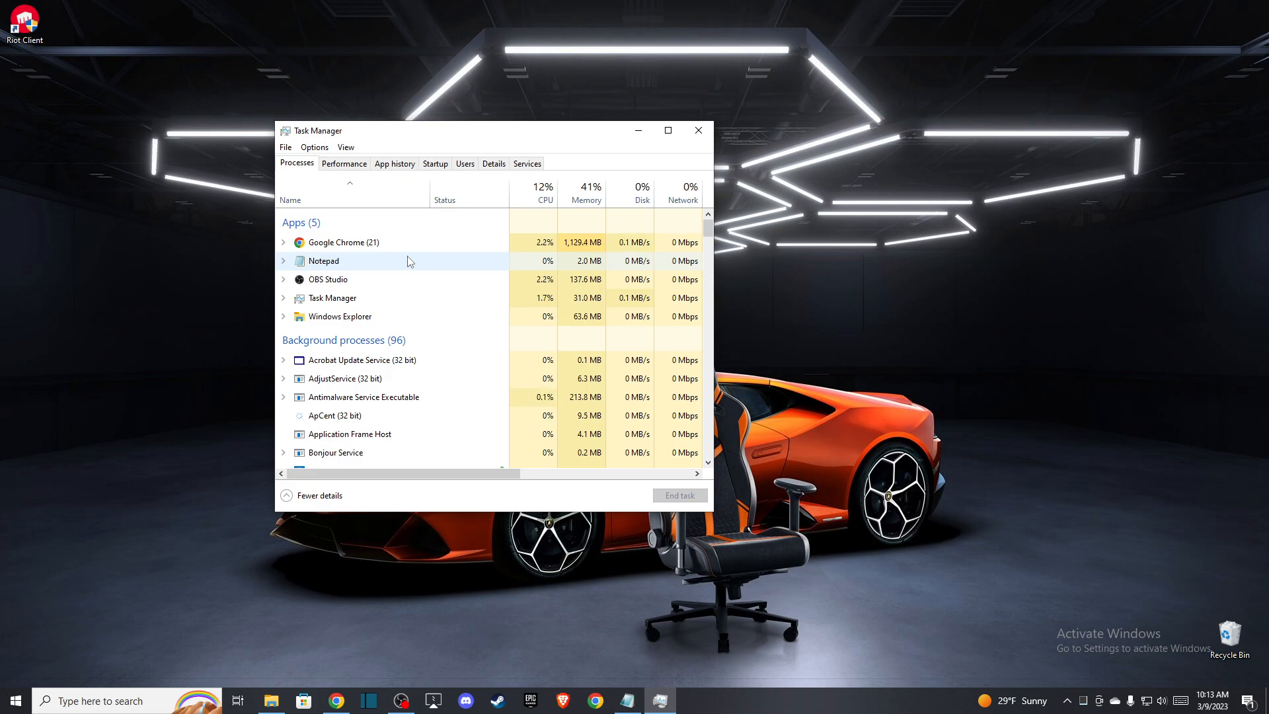
mouse_move(404, 260)
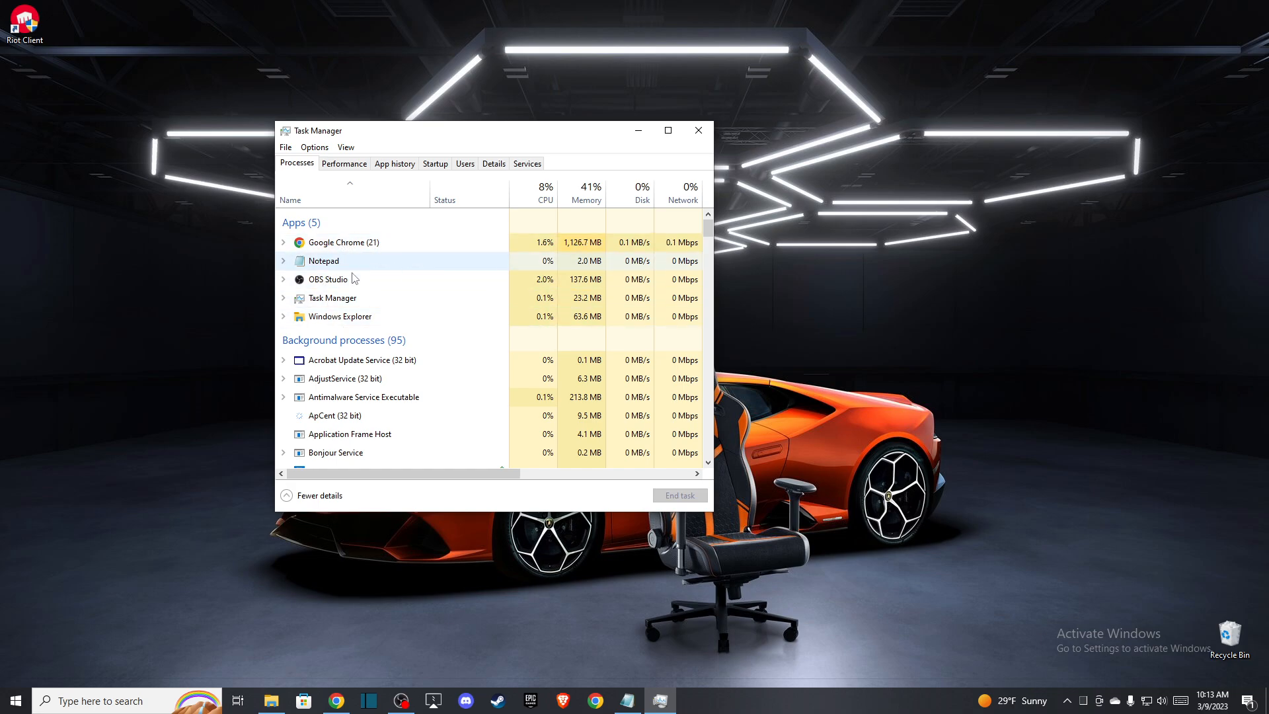
left_click(696, 130)
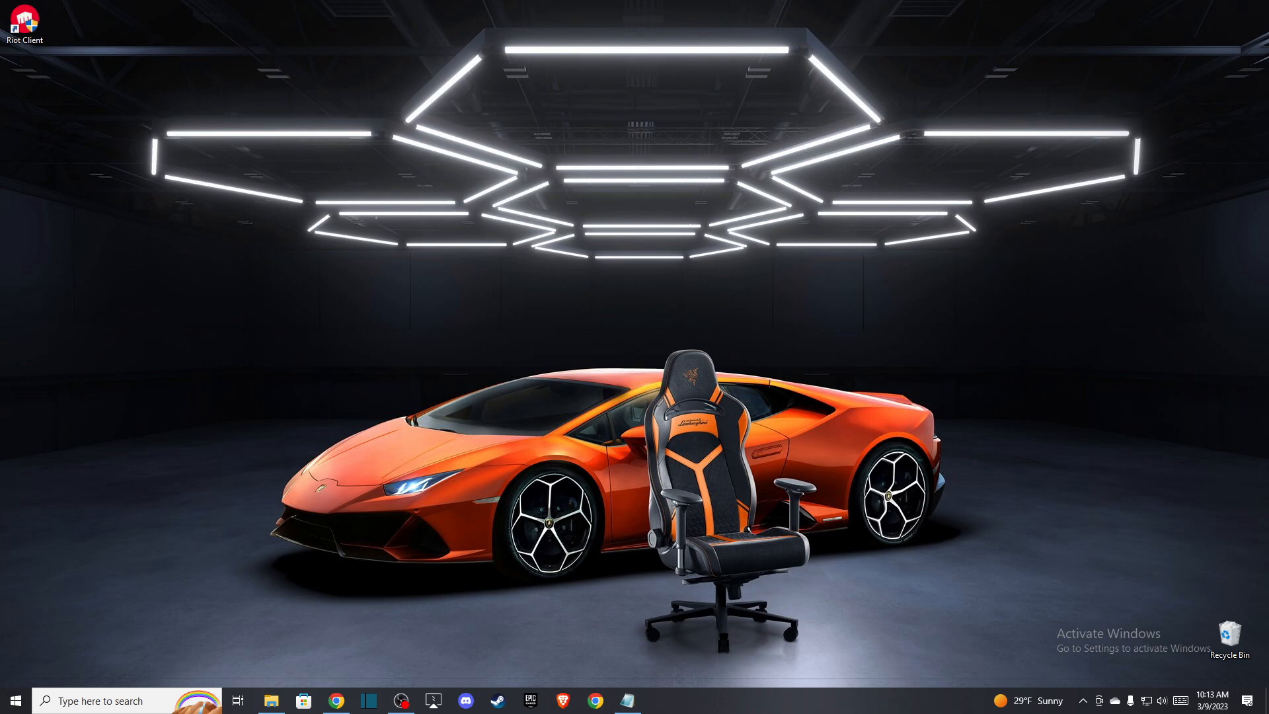
left_click(105, 701)
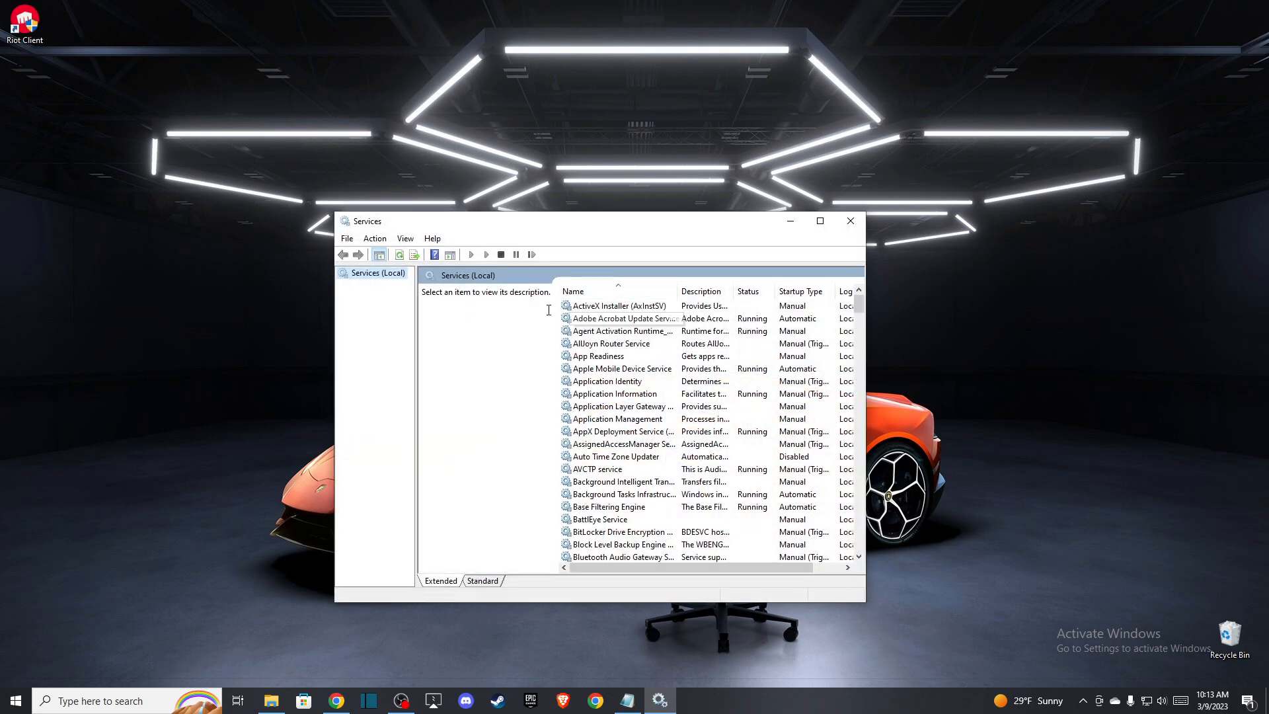
left_click(617, 305)
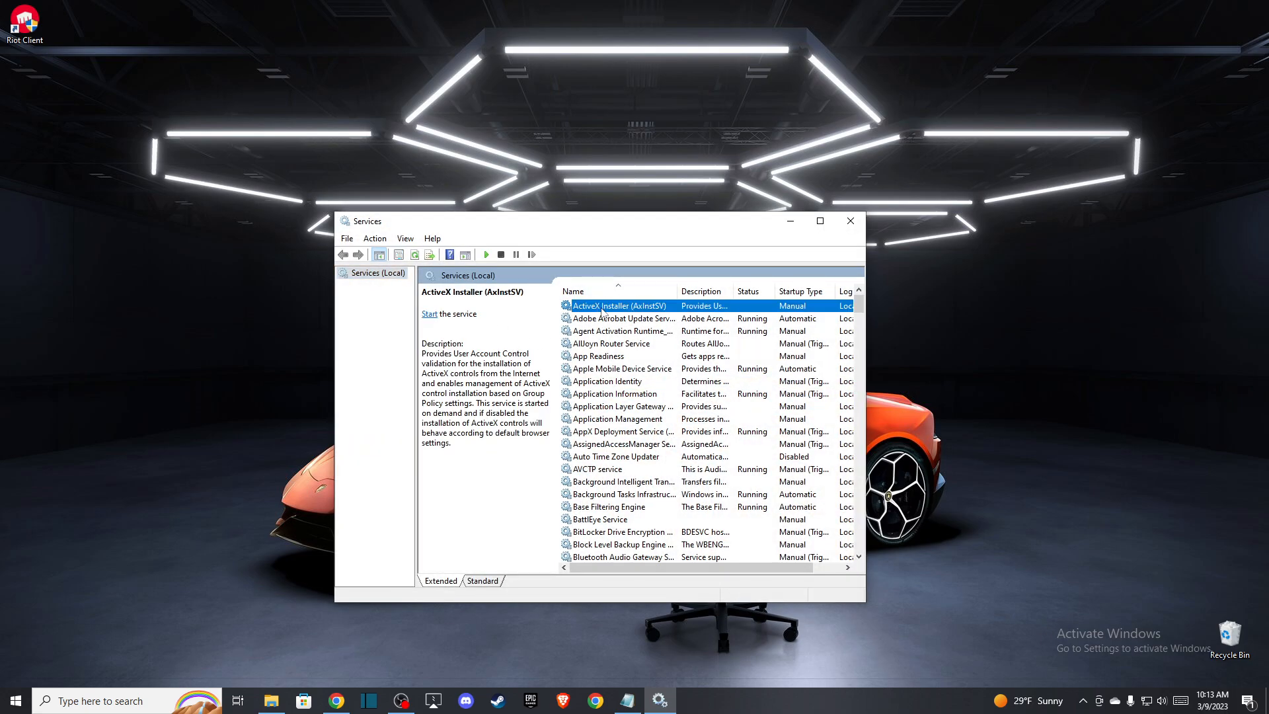
mouse_move(592, 355)
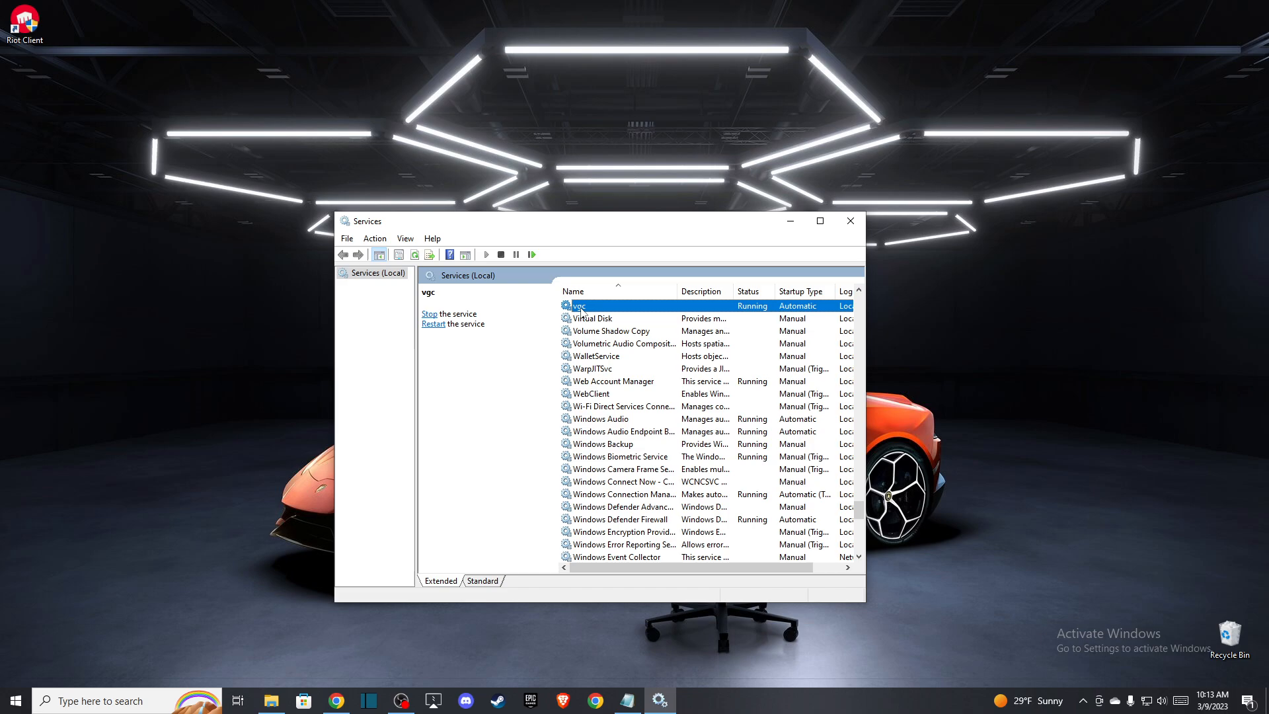
right_click(576, 305)
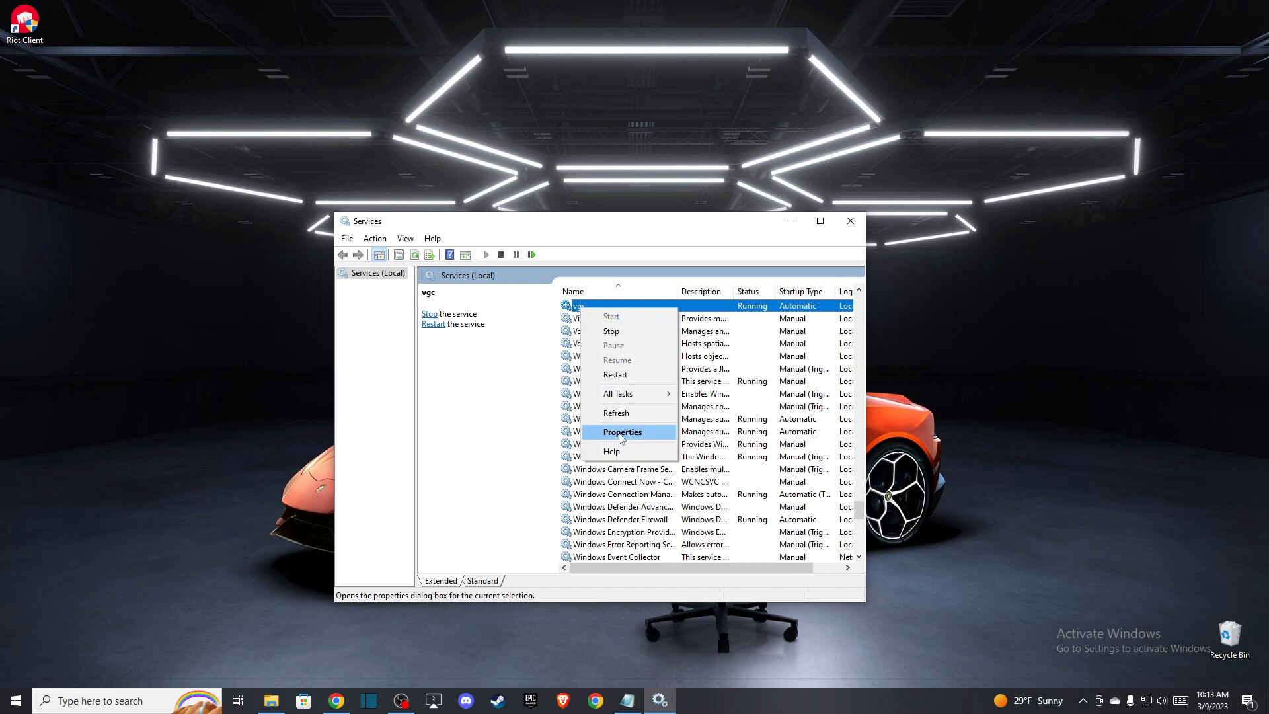
left_click(621, 431)
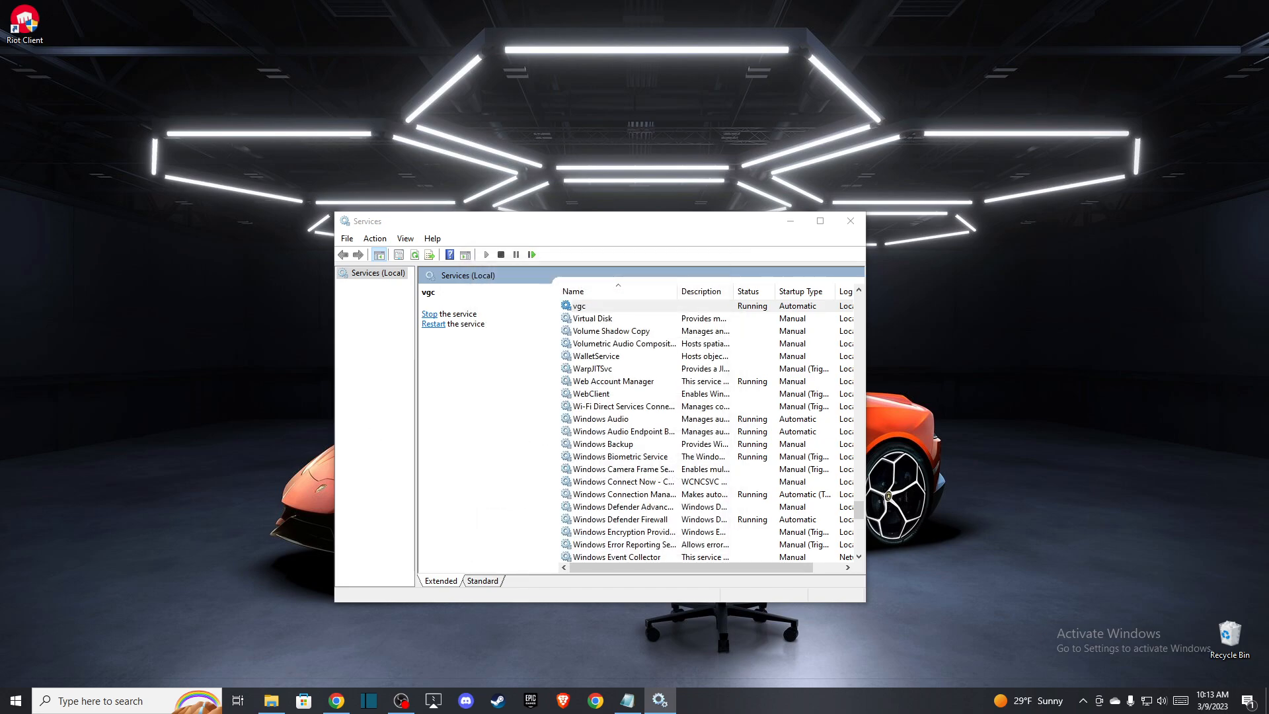
left_click(576, 306)
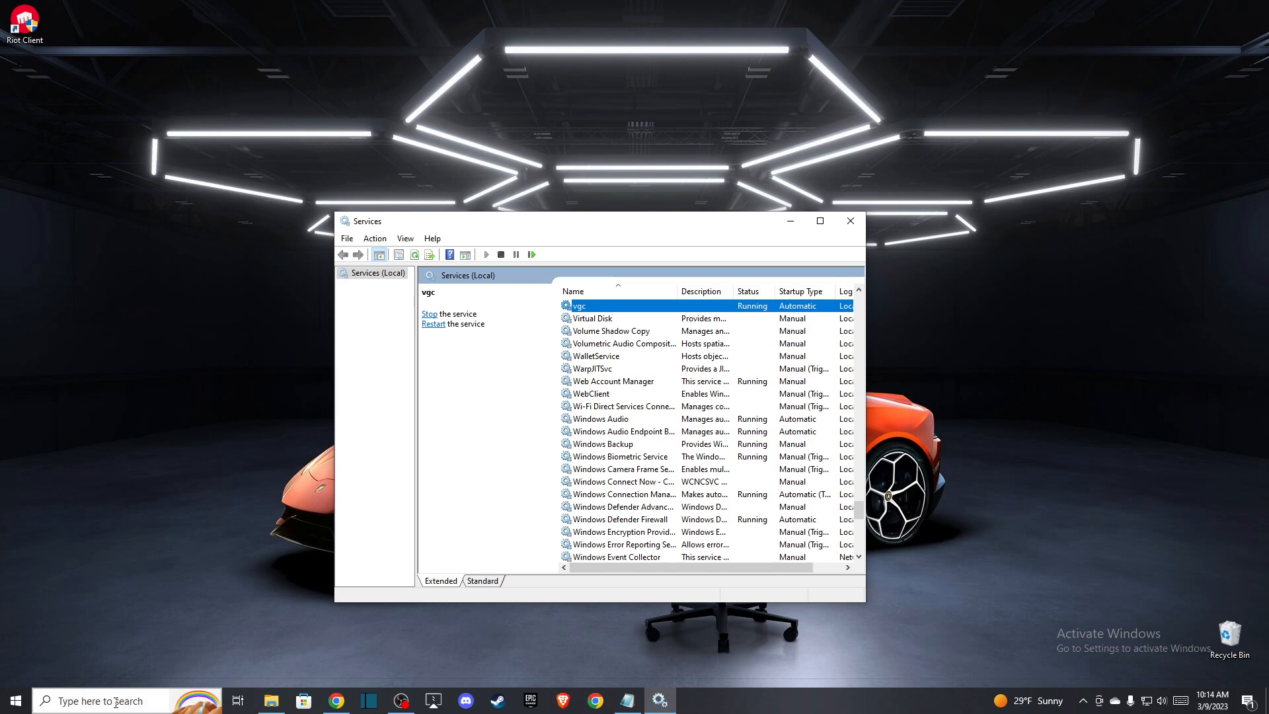
Search Apps & features for VALORANT (30.5 GB) and Vanguard, then view Local Disk C storage
left_click(97, 700)
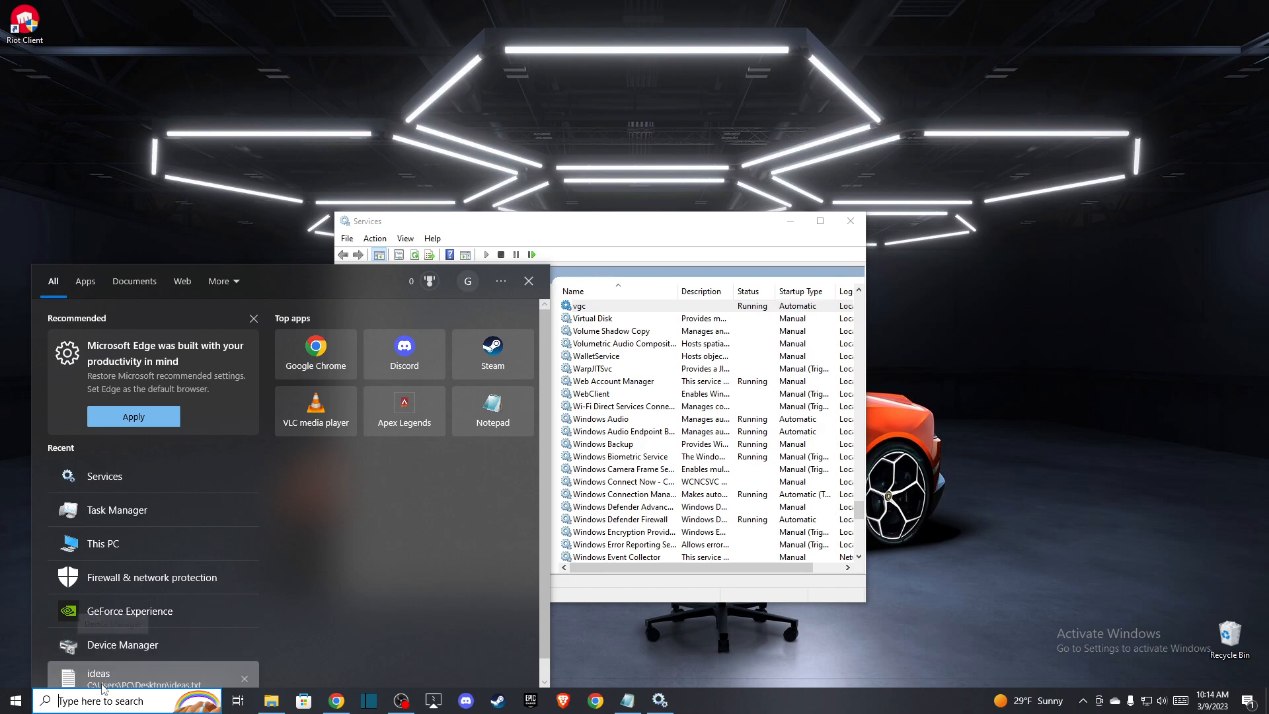
type("APP")
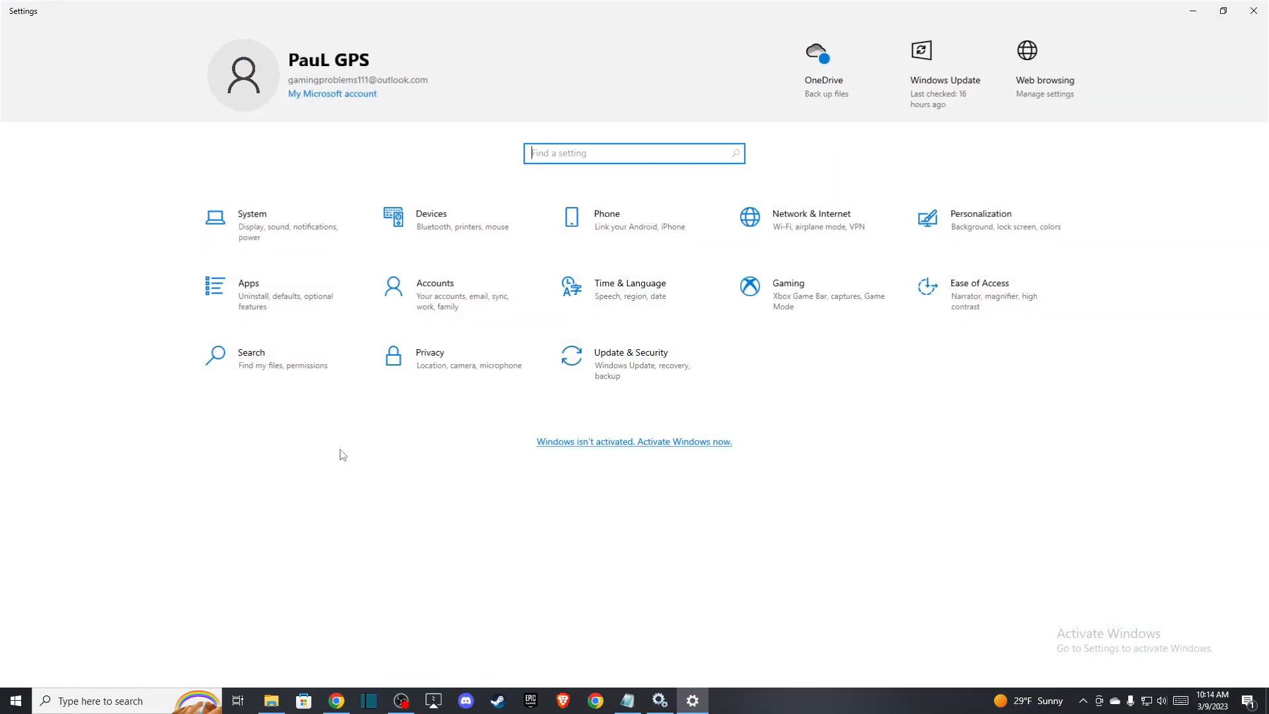
left_click(249, 293)
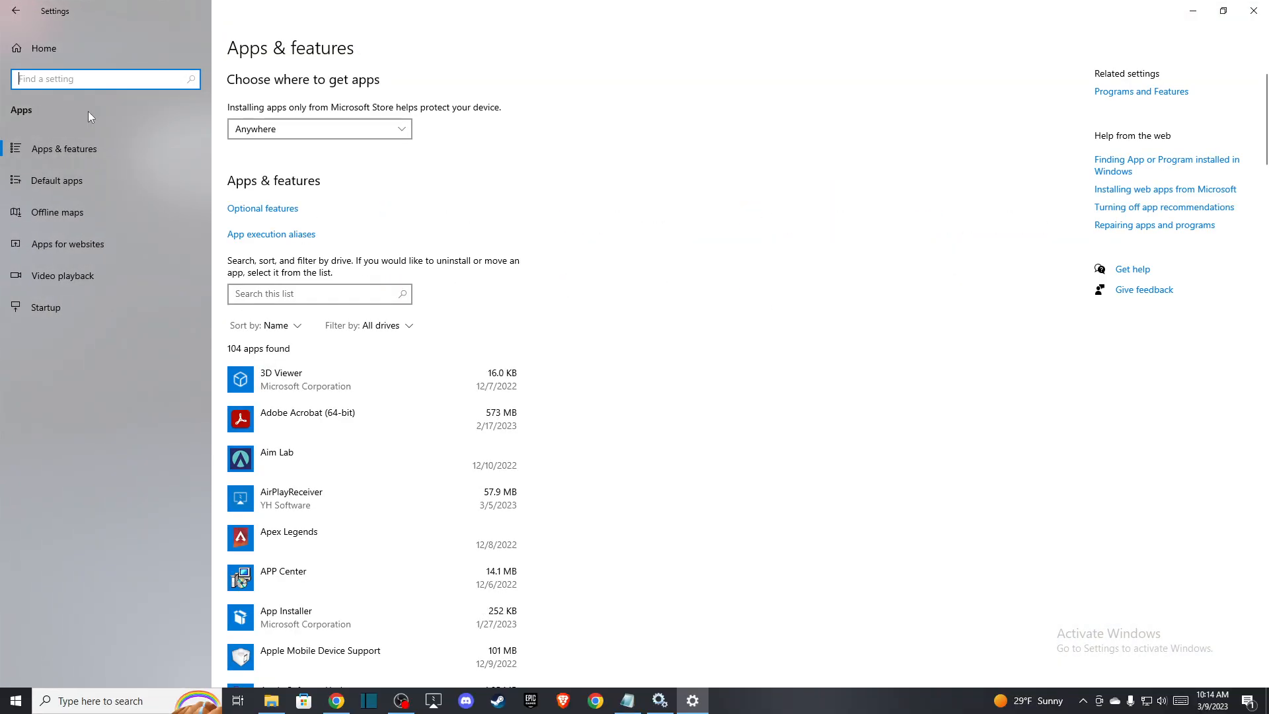
type("VAL")
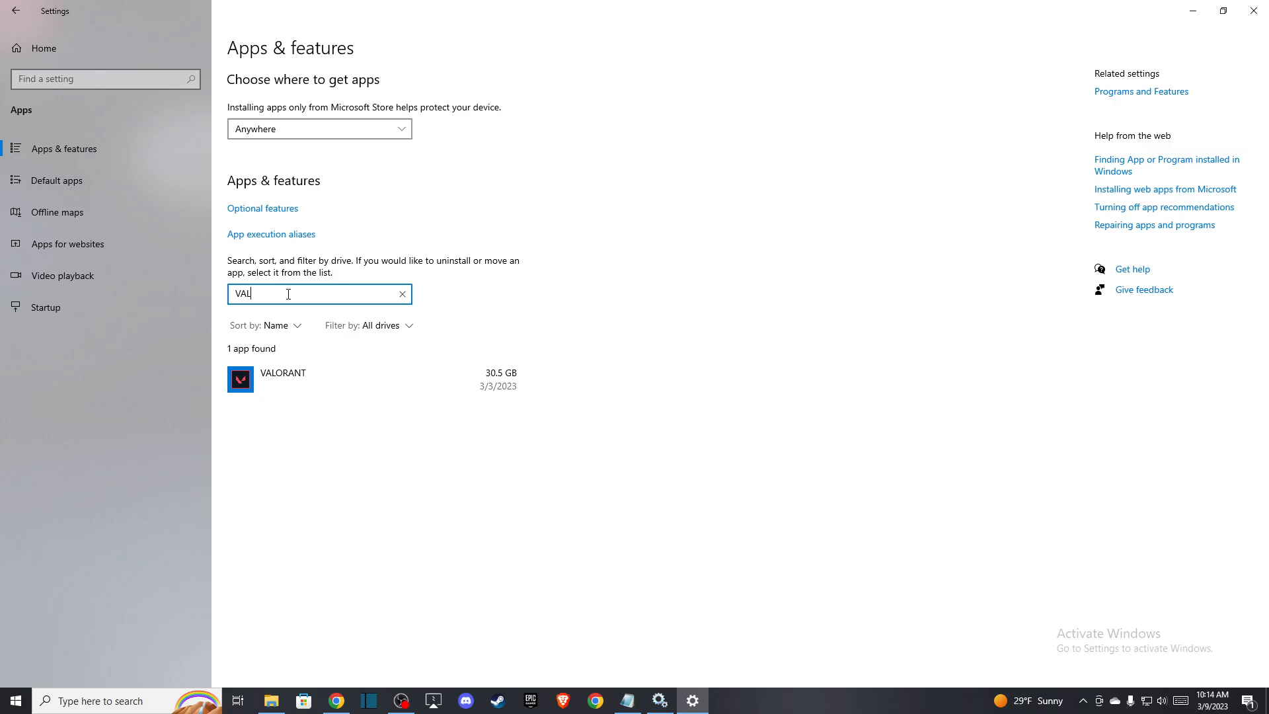
type("van")
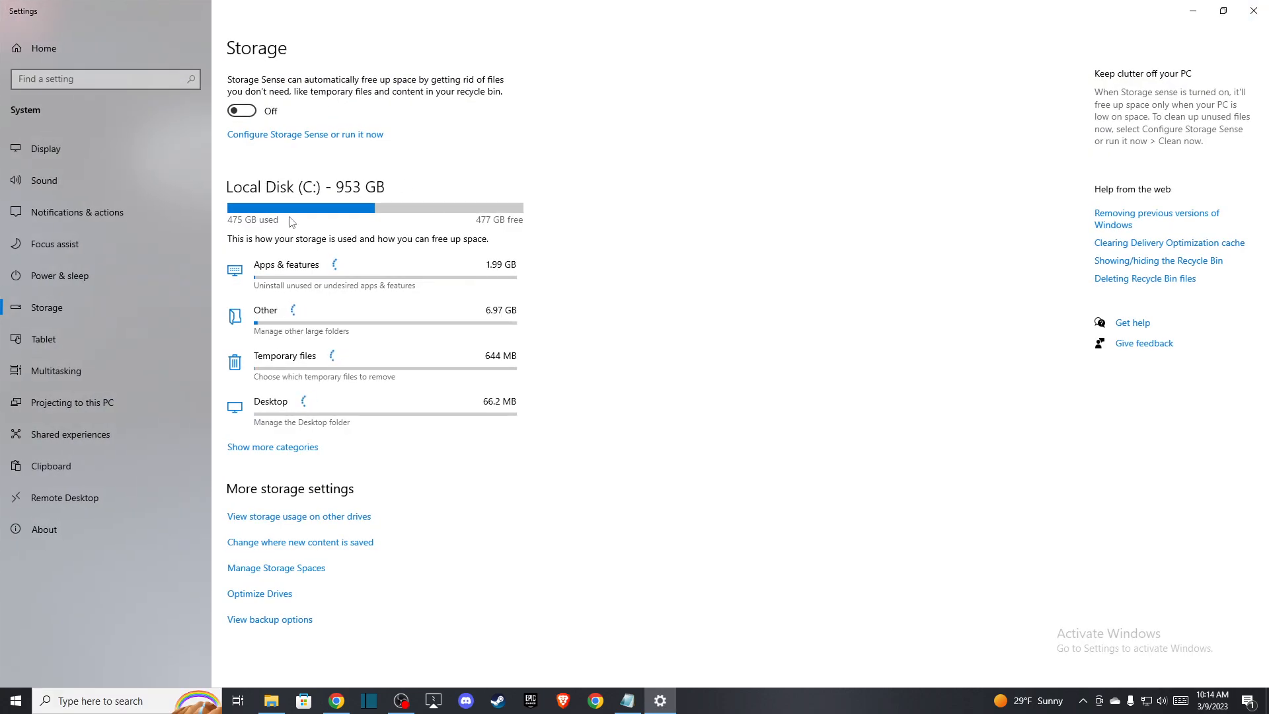
Open Temporary files, with categories totaling 120 MB ticked for removal
left_click(283, 356)
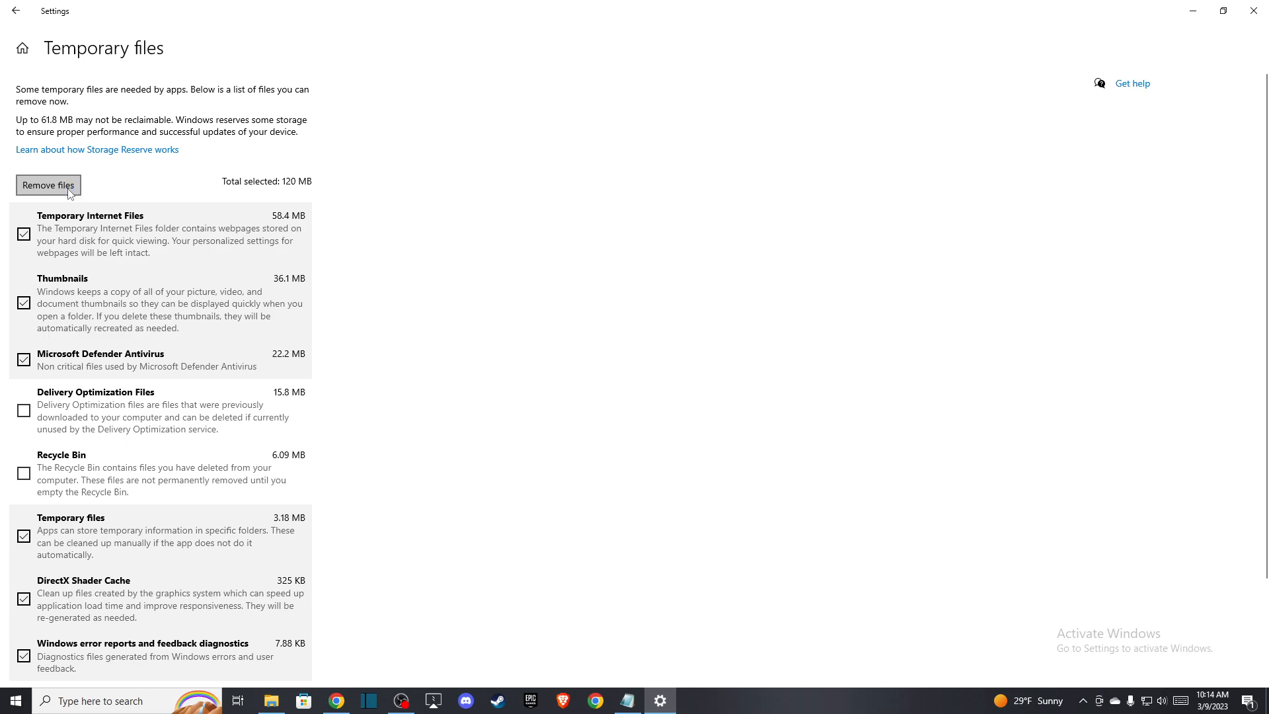
mouse_move(298, 181)
type("che")
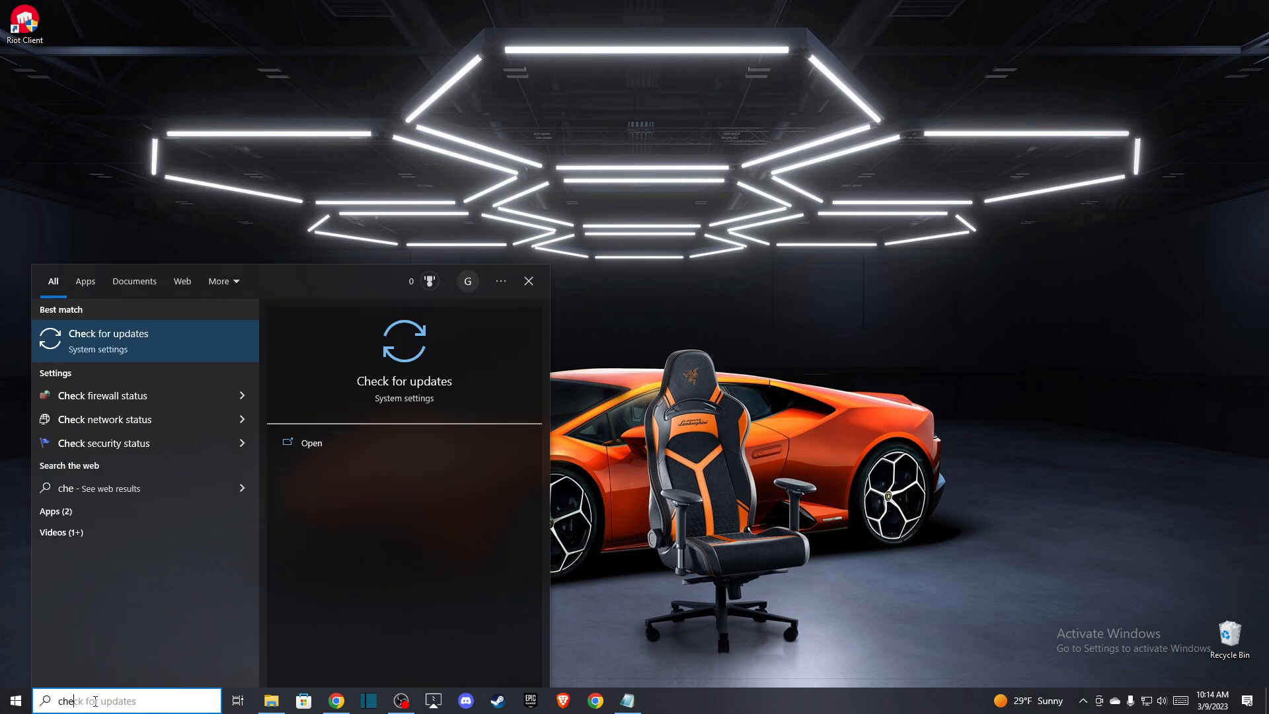
Run Check for updates on the Windows Update page and confirm the system is up to date
left_click(107, 333)
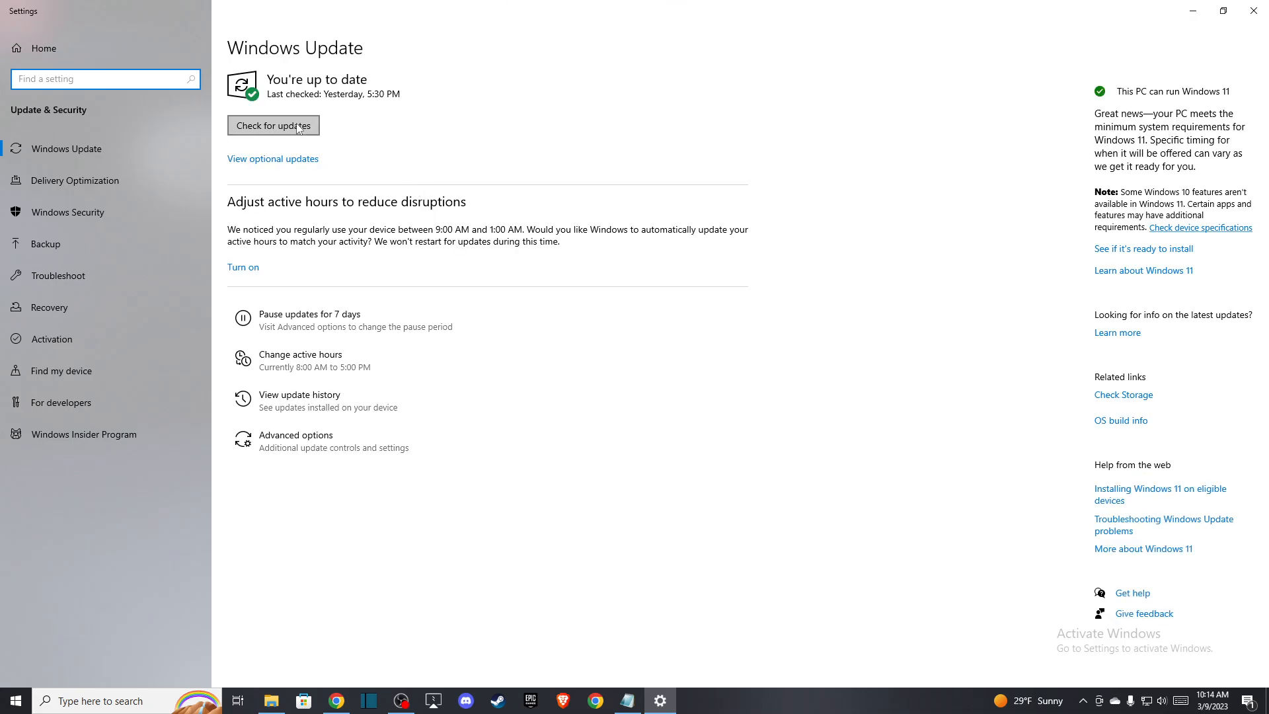
left_click(273, 125)
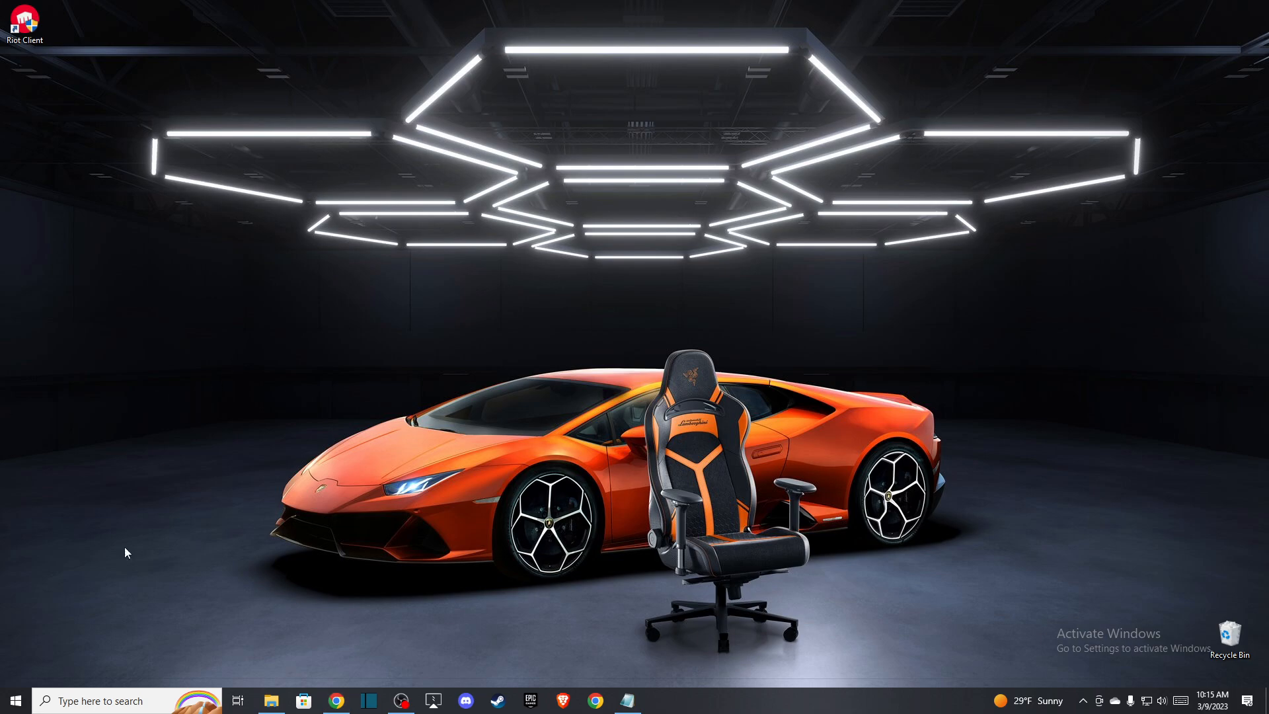
mouse_move(129, 636)
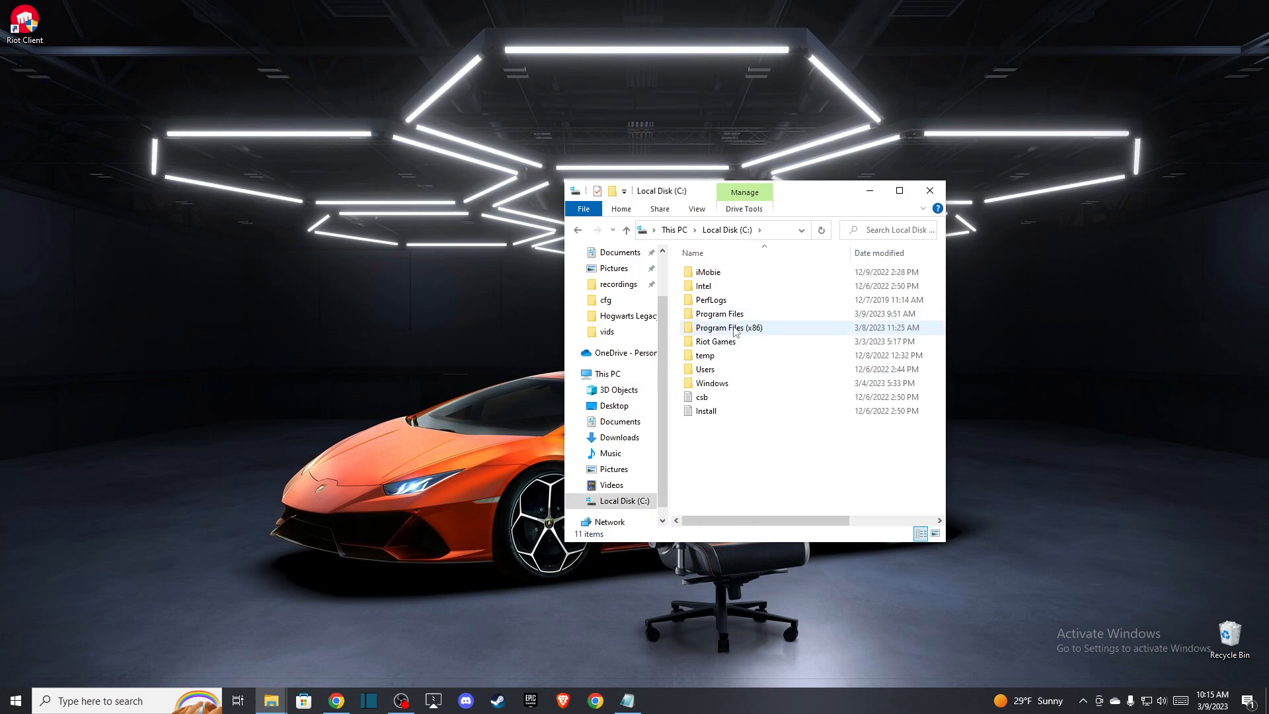
mouse_move(725, 332)
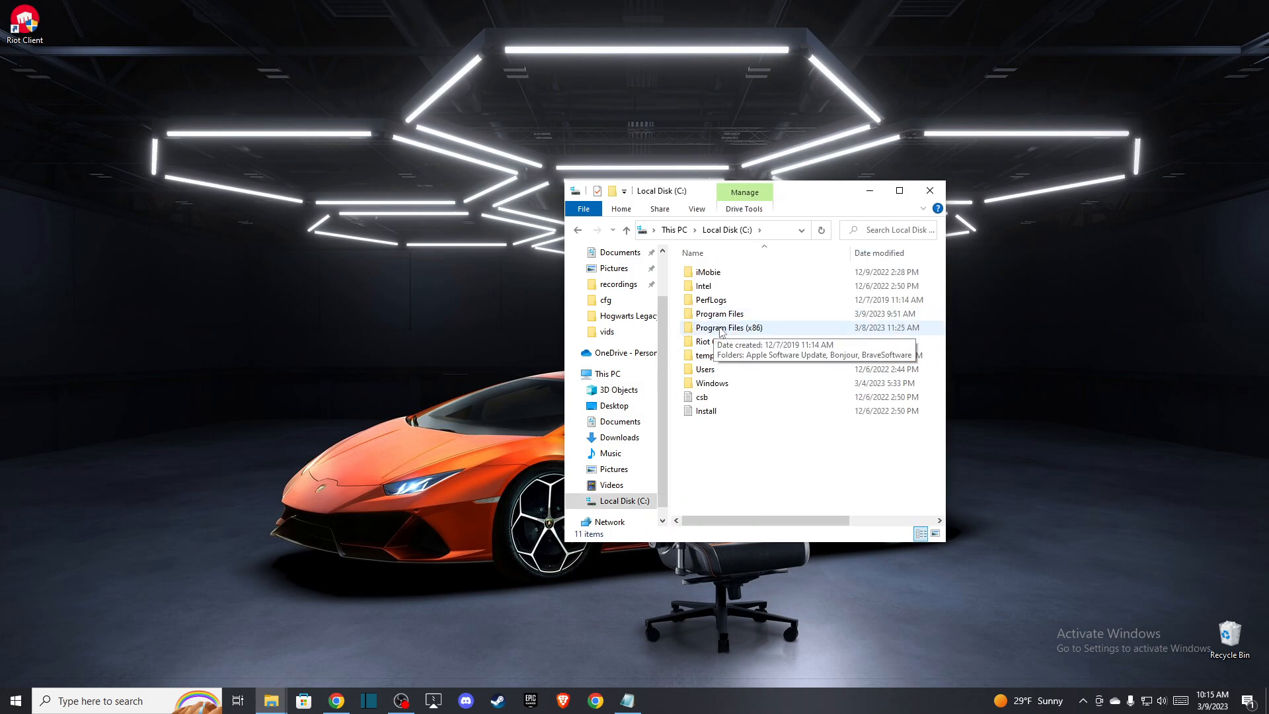
Navigate Program Files (x86) > Riot Games > VALORANT > Binaries > Win64 to VALORANT-Win64-Shipping
double_click(729, 328)
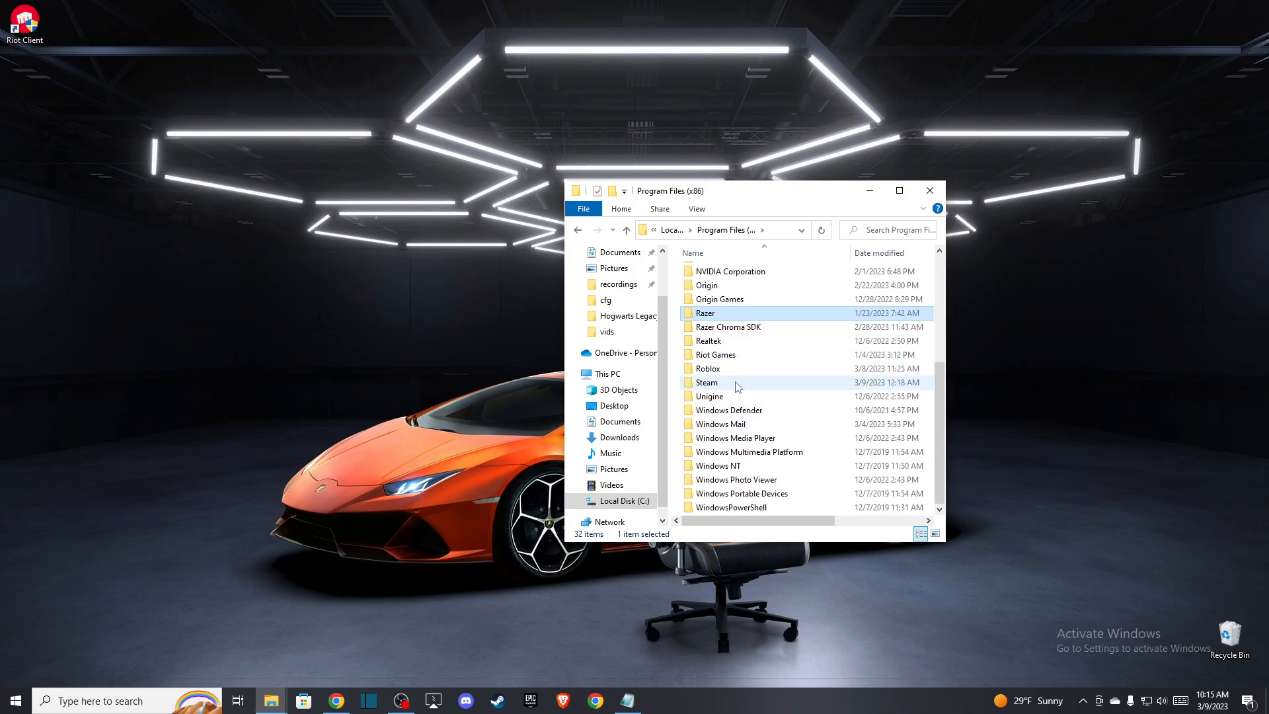
double_click(714, 354)
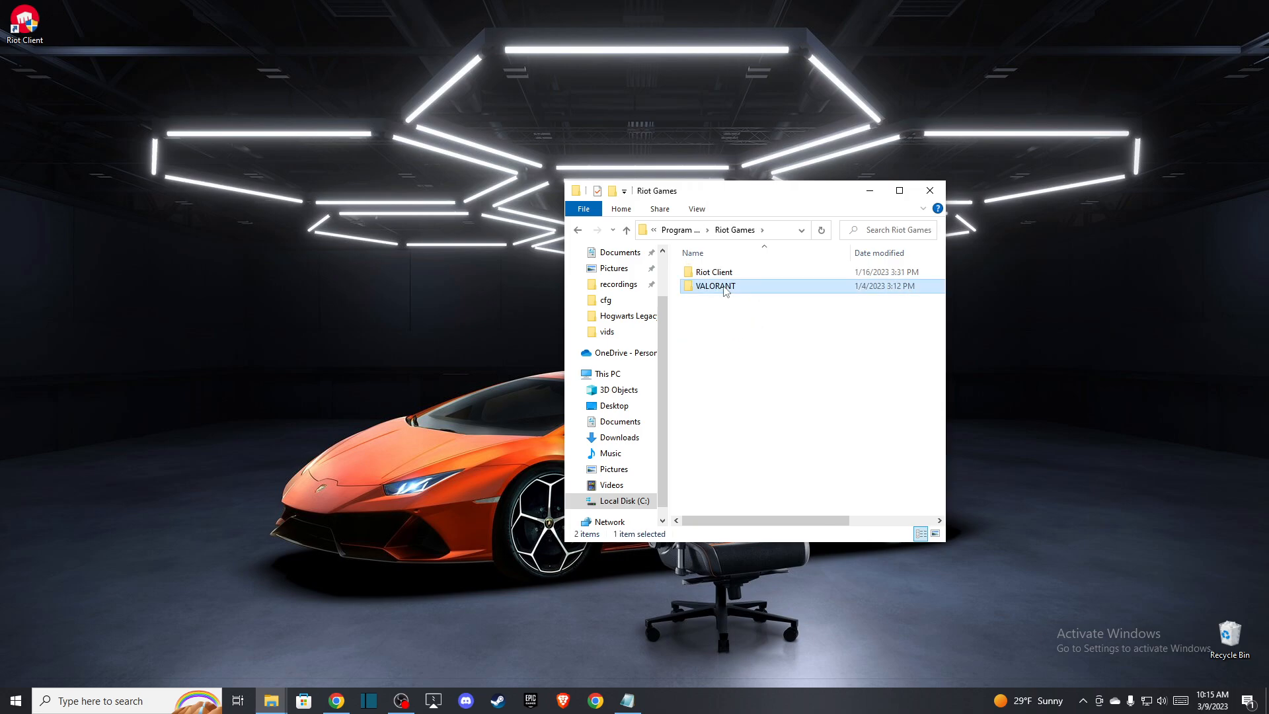
double_click(715, 286)
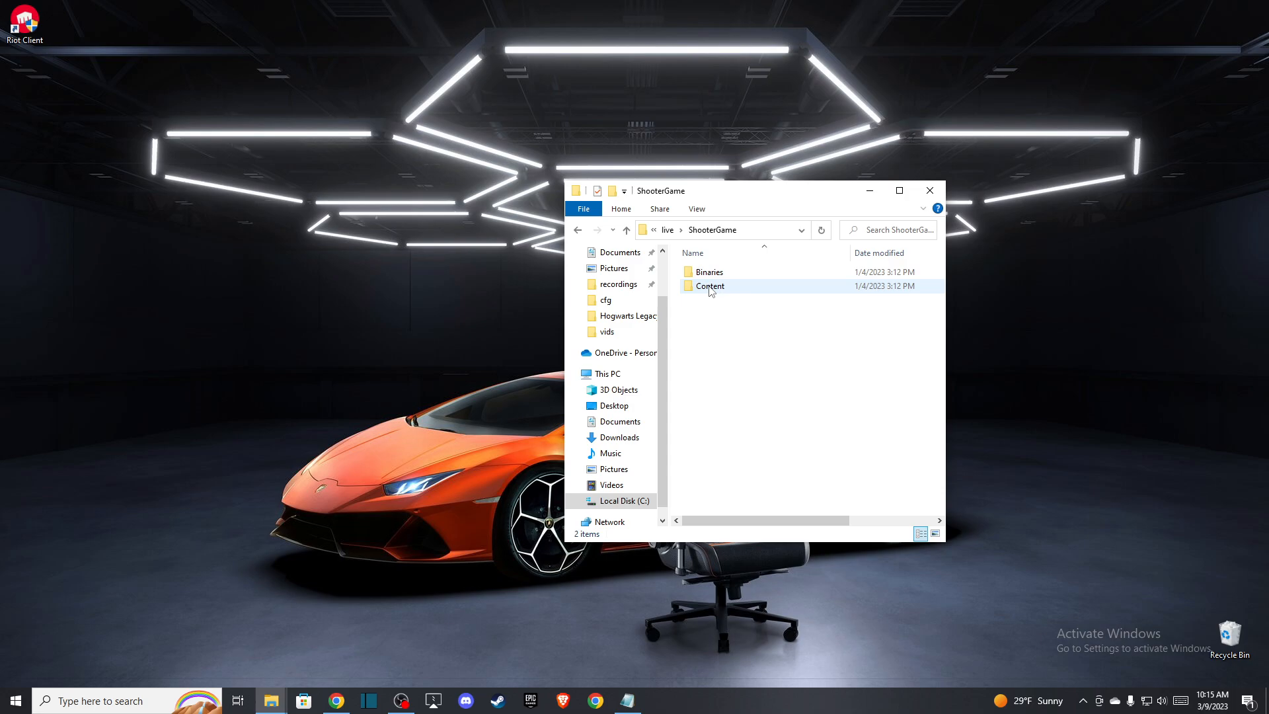
double_click(709, 271)
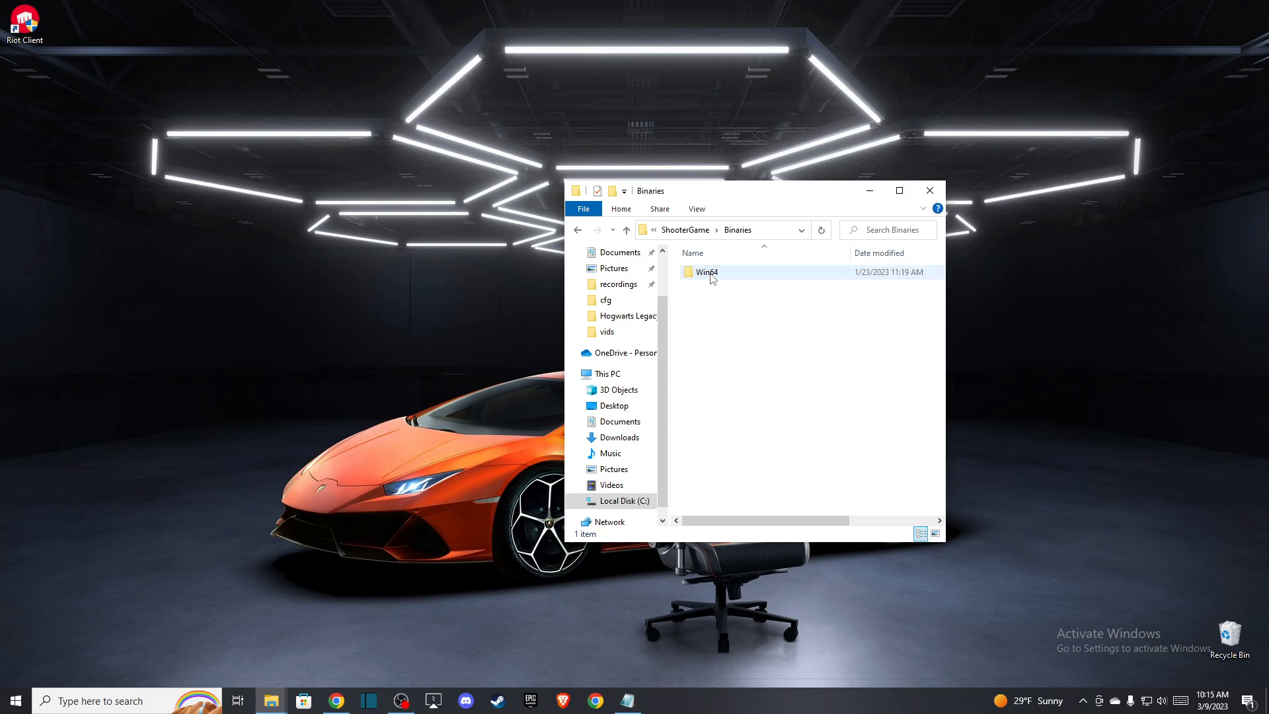
double_click(707, 271)
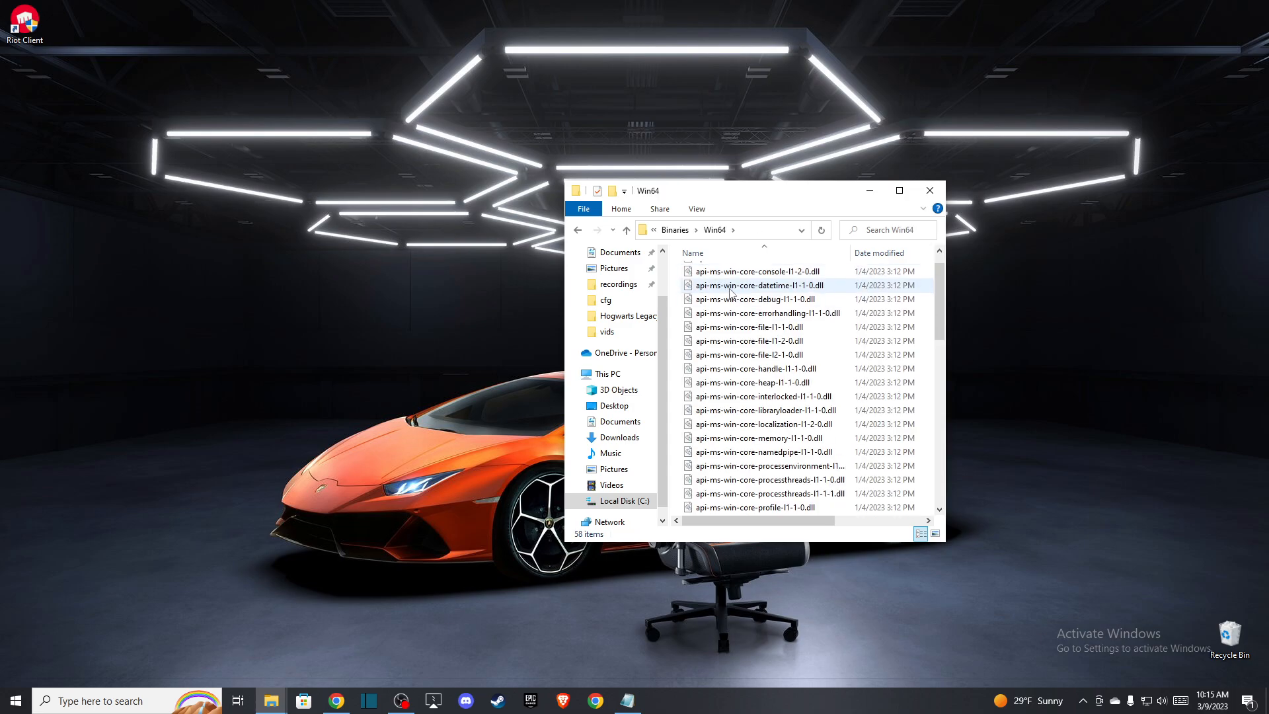
scroll("down", 3)
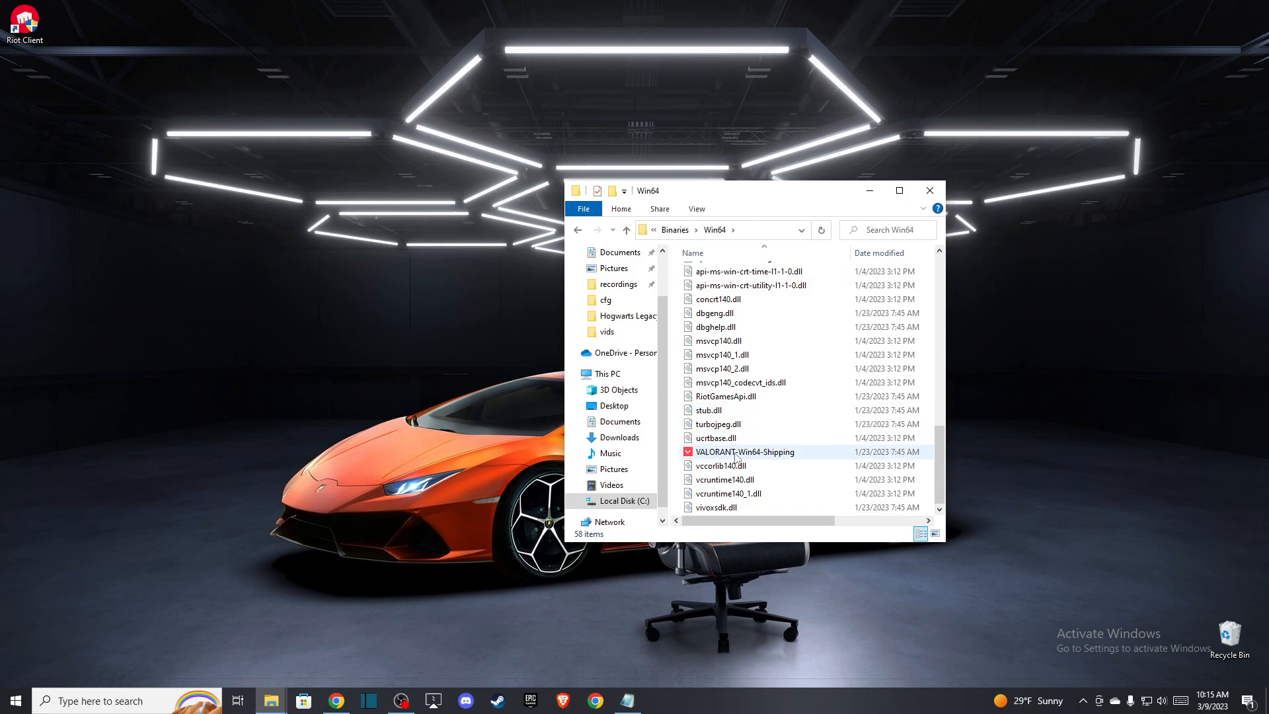
Enable 'Run this program as an administrator' in VALORANT-Win64-Shipping's Compatibility properties
right_click(744, 451)
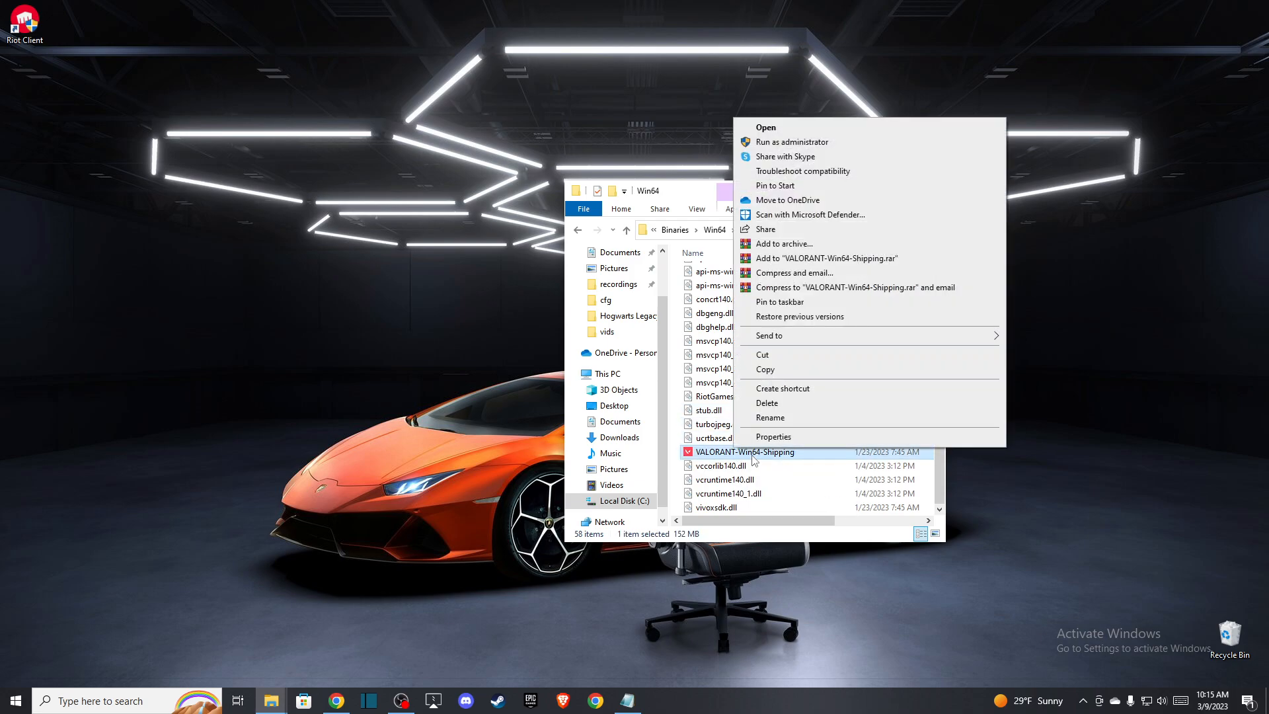
left_click(772, 436)
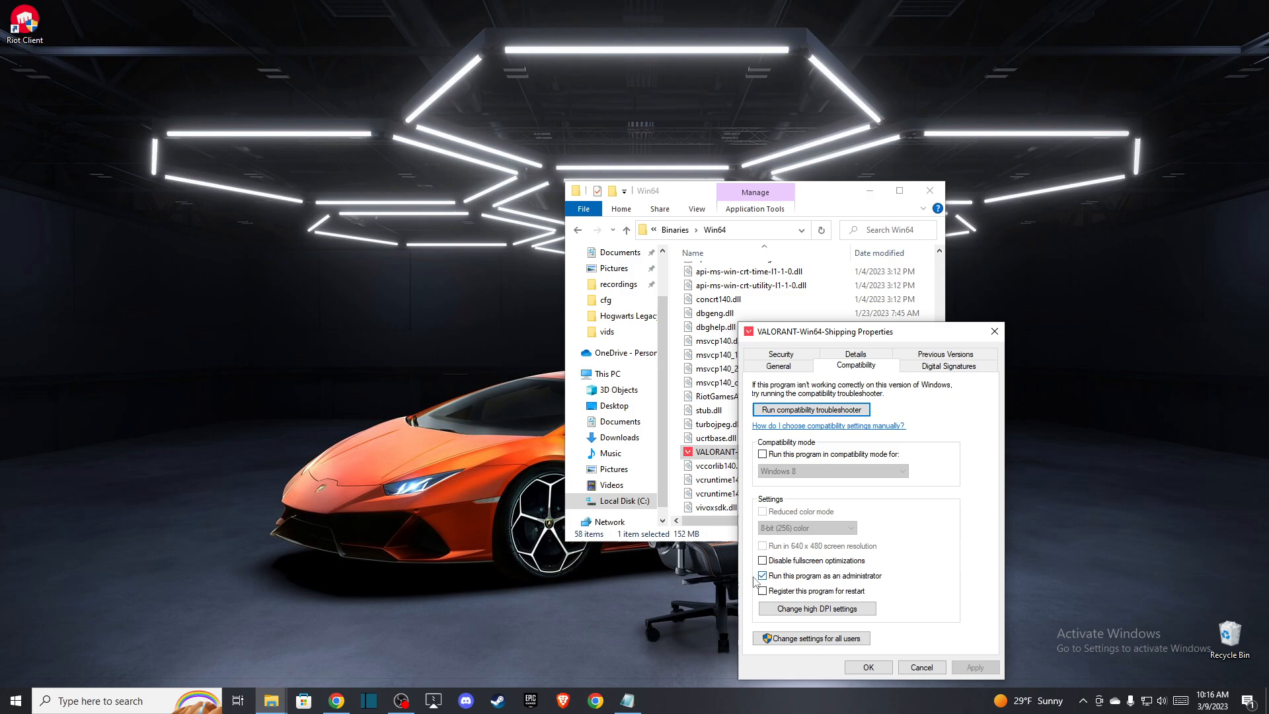
left_click(867, 667)
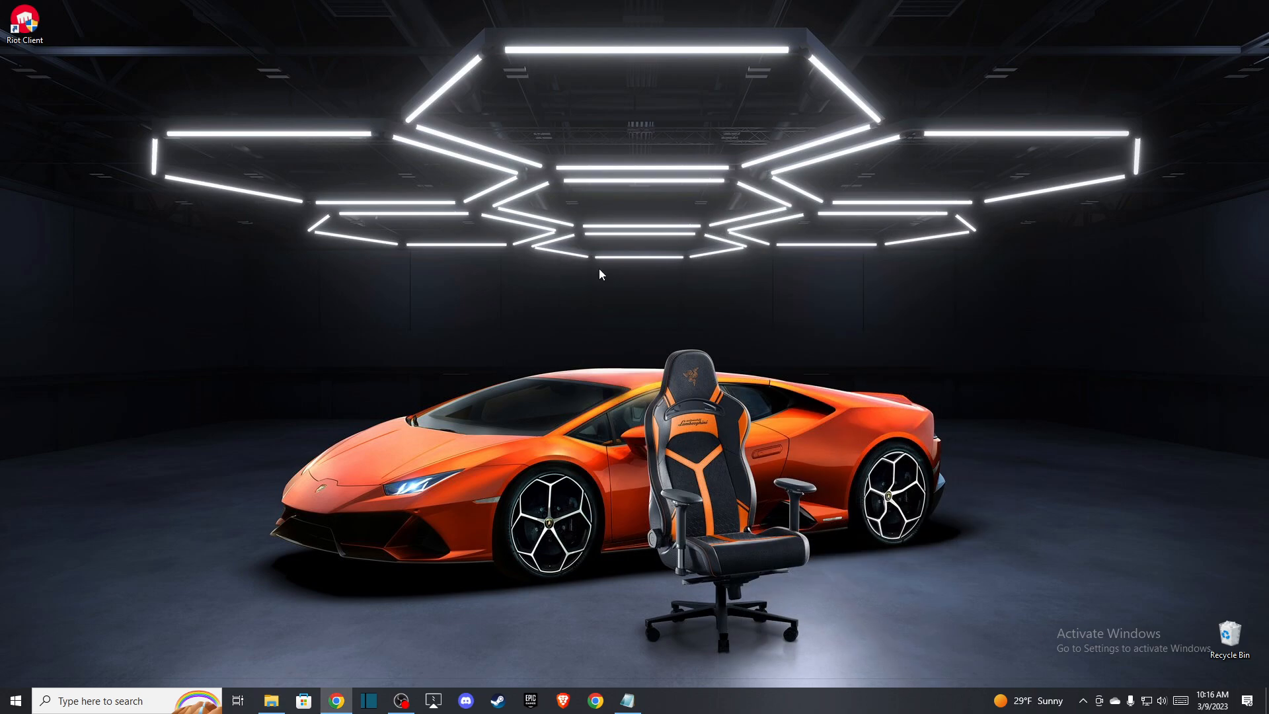
mouse_move(573, 268)
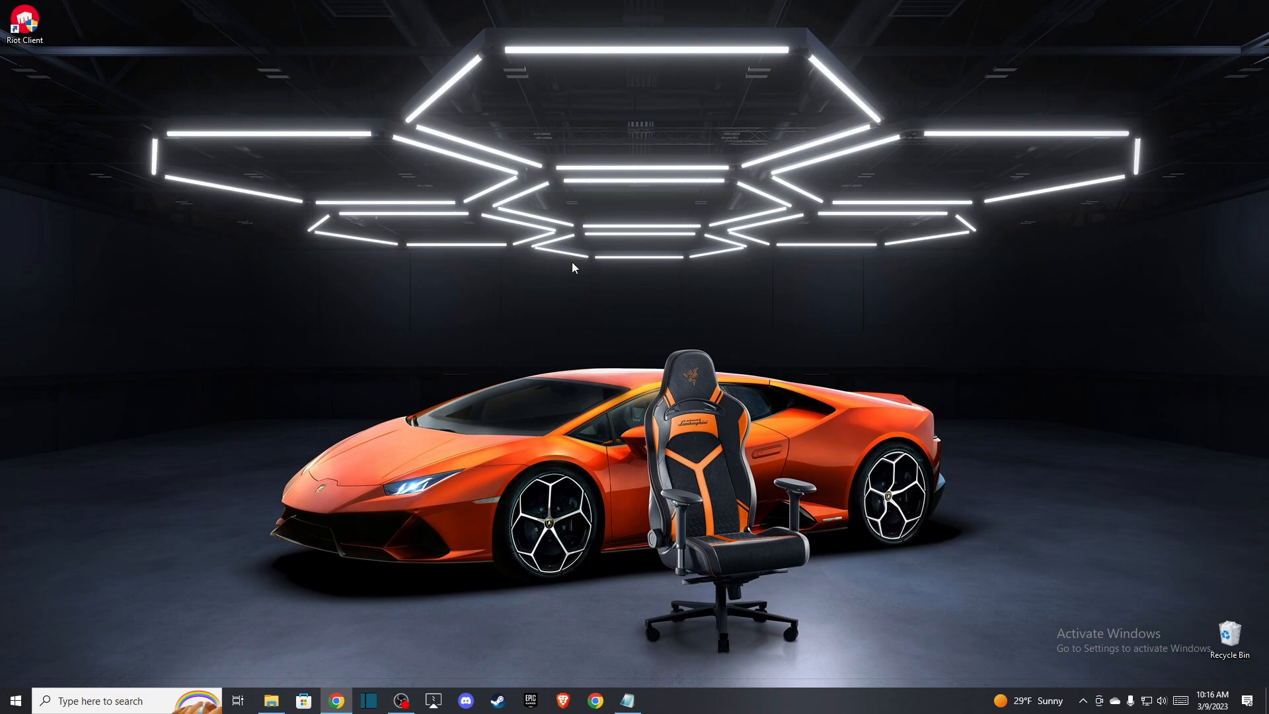
mouse_move(526, 275)
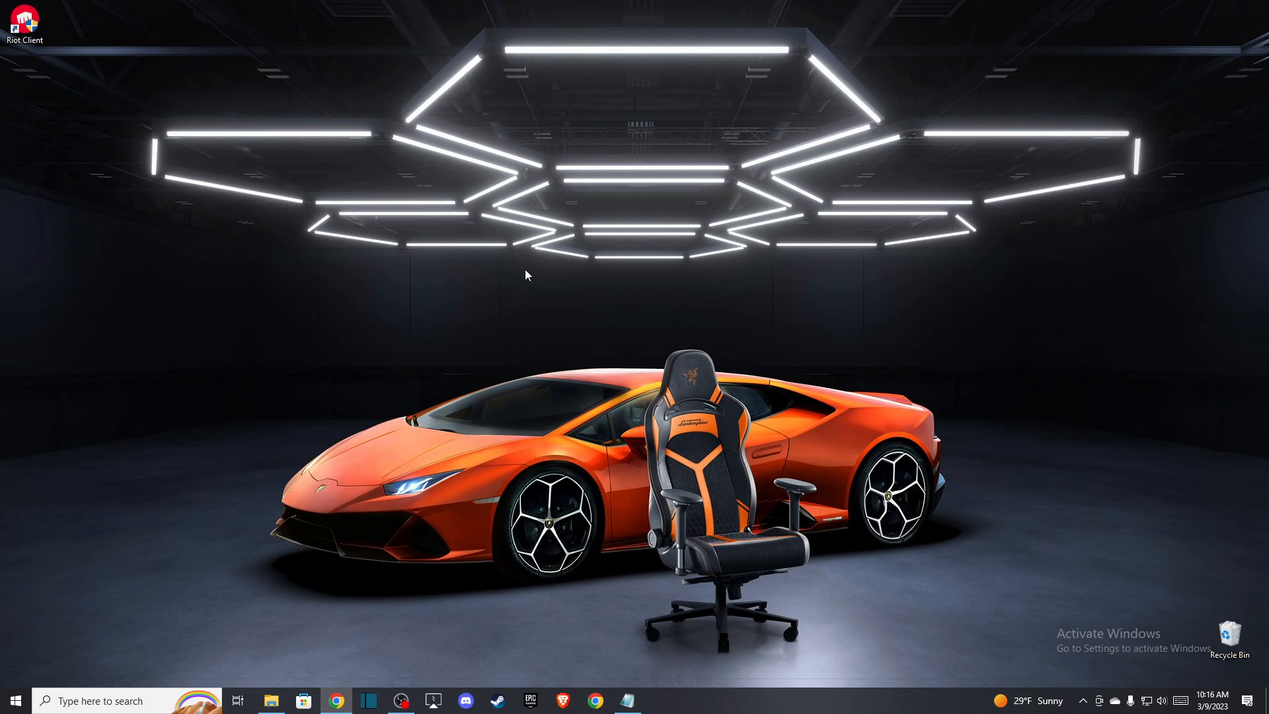
mouse_move(505, 275)
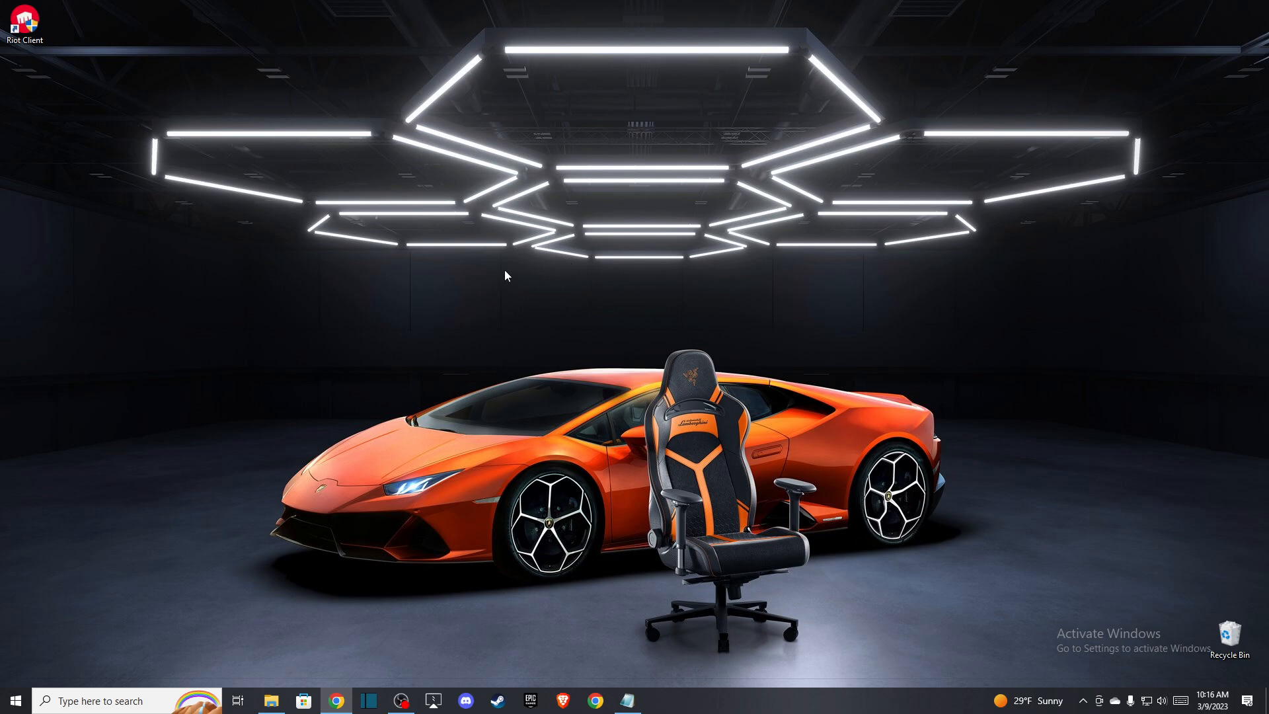